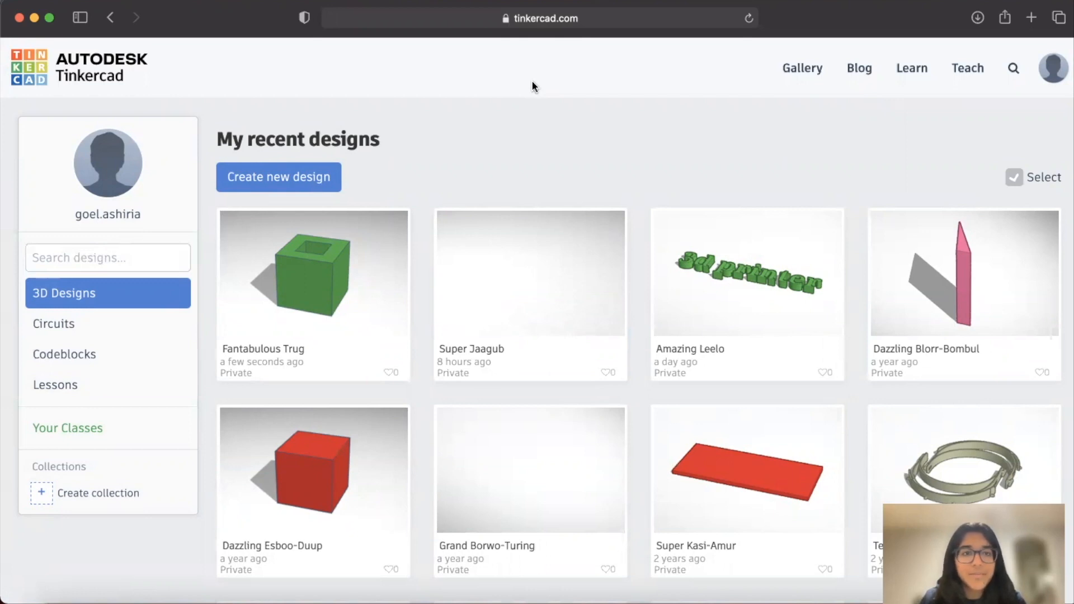
mouse_move(284, 93)
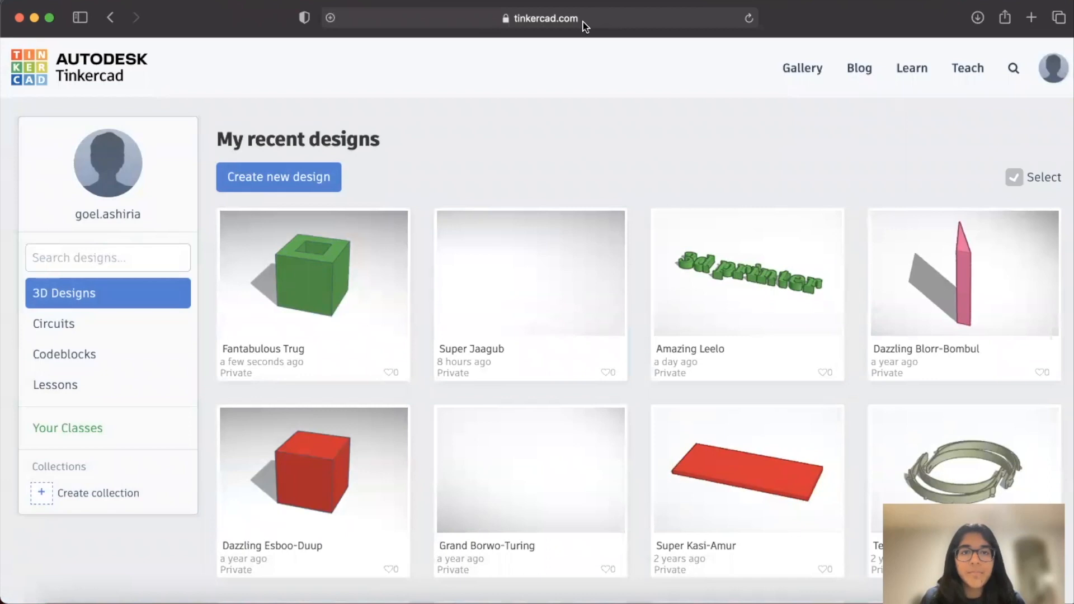
mouse_move(535, 86)
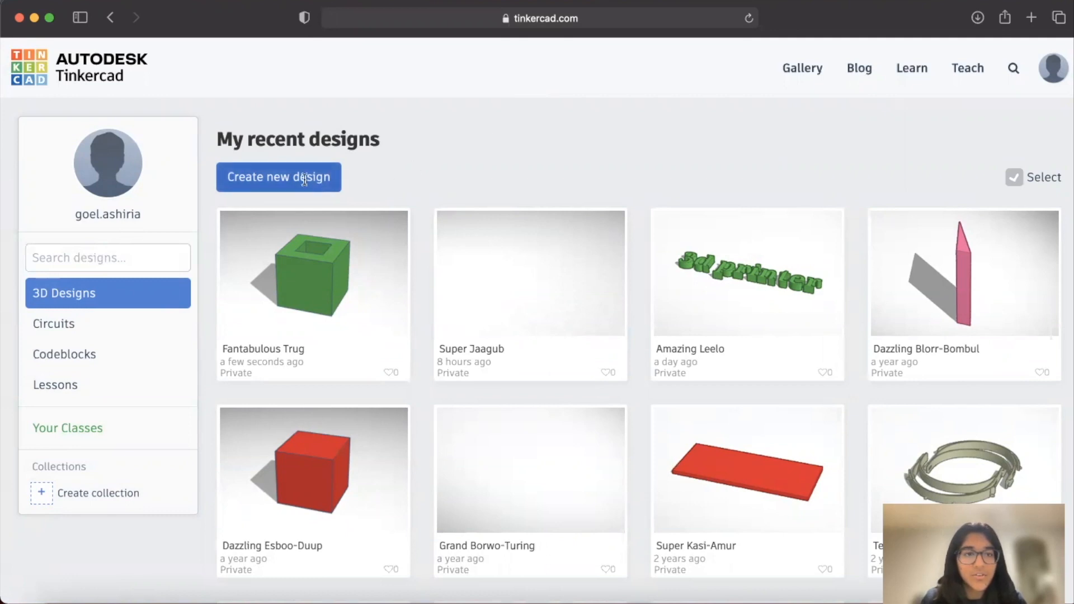
- Create a new 3D design, keep the name 'Stunning Bruticus', and reset to the home view
click(278, 177)
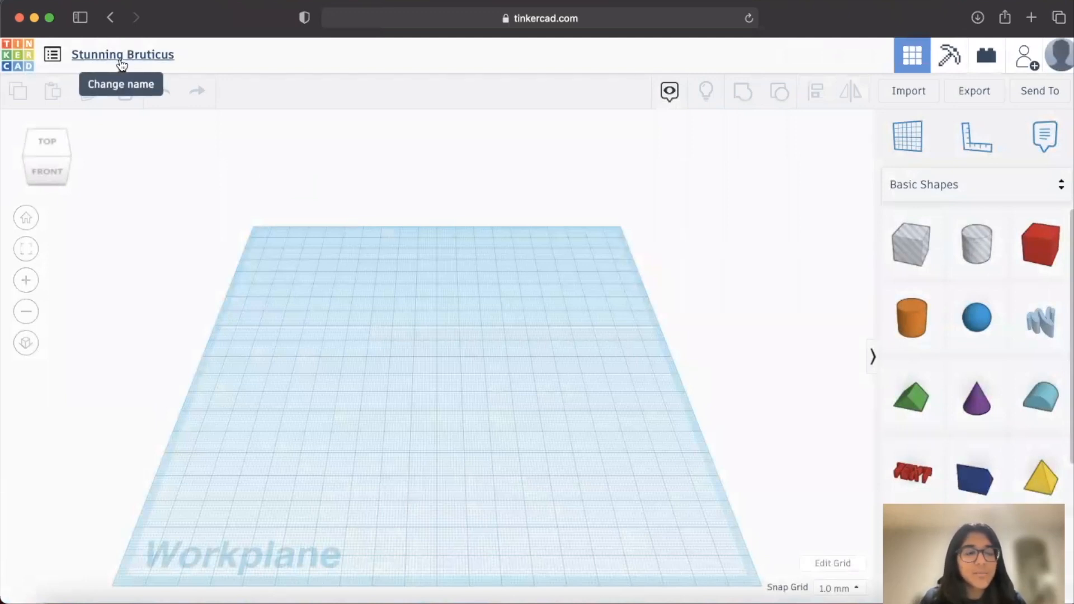
click(123, 55)
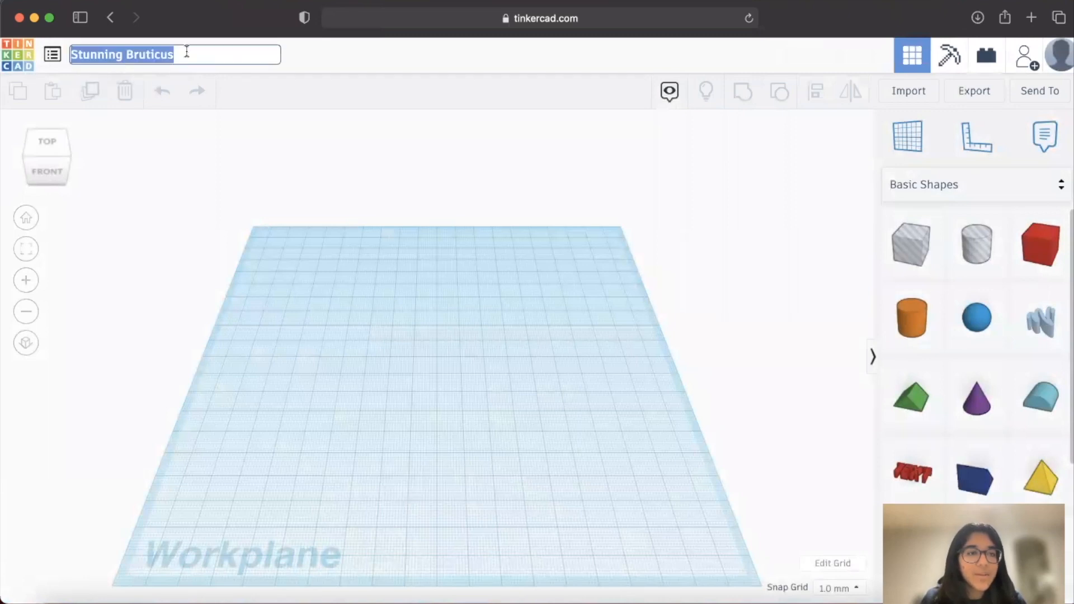
mouse_move(303, 65)
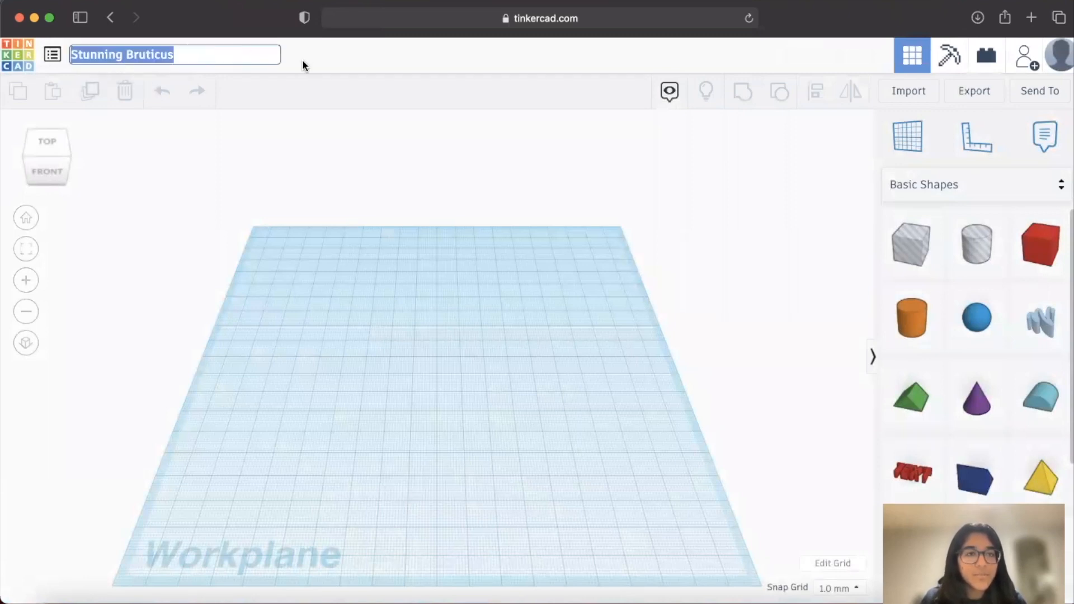
click(310, 65)
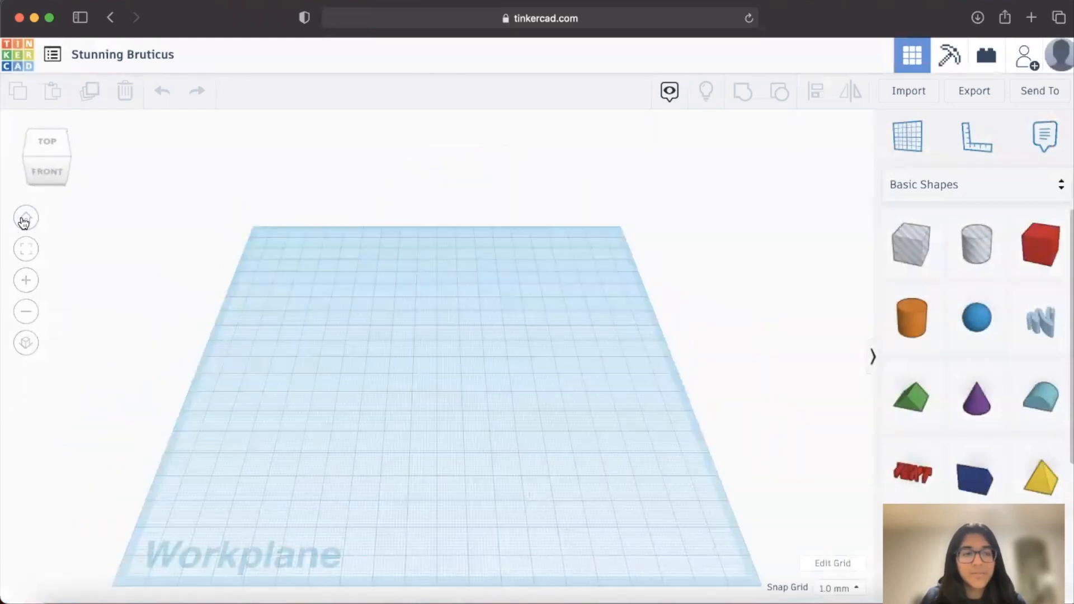
click(26, 312)
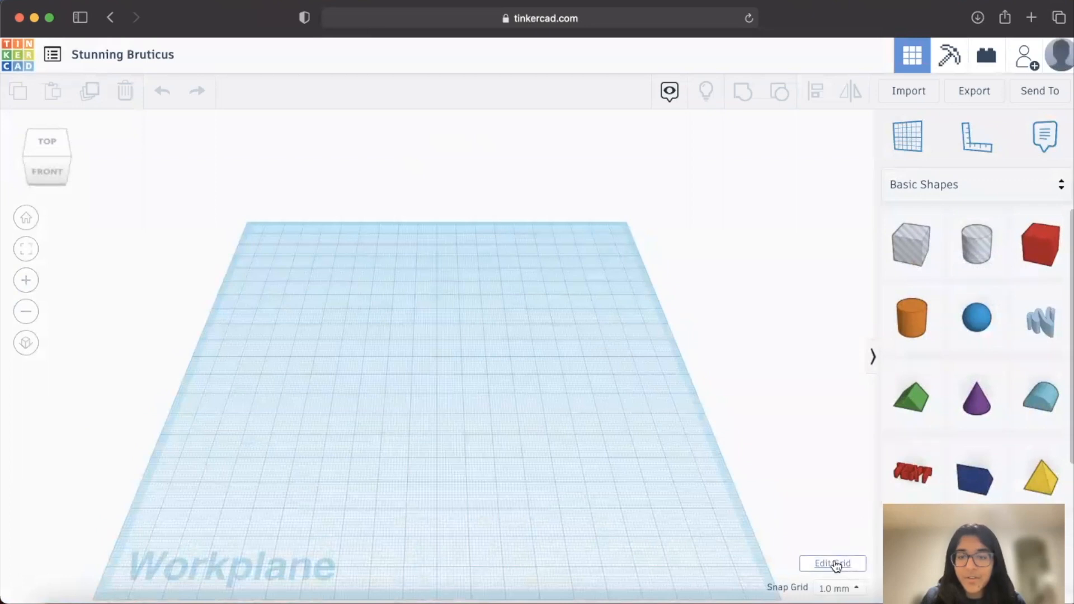
- Set the workplane grid to inches with width 8 and length 8, then update the grid
click(832, 563)
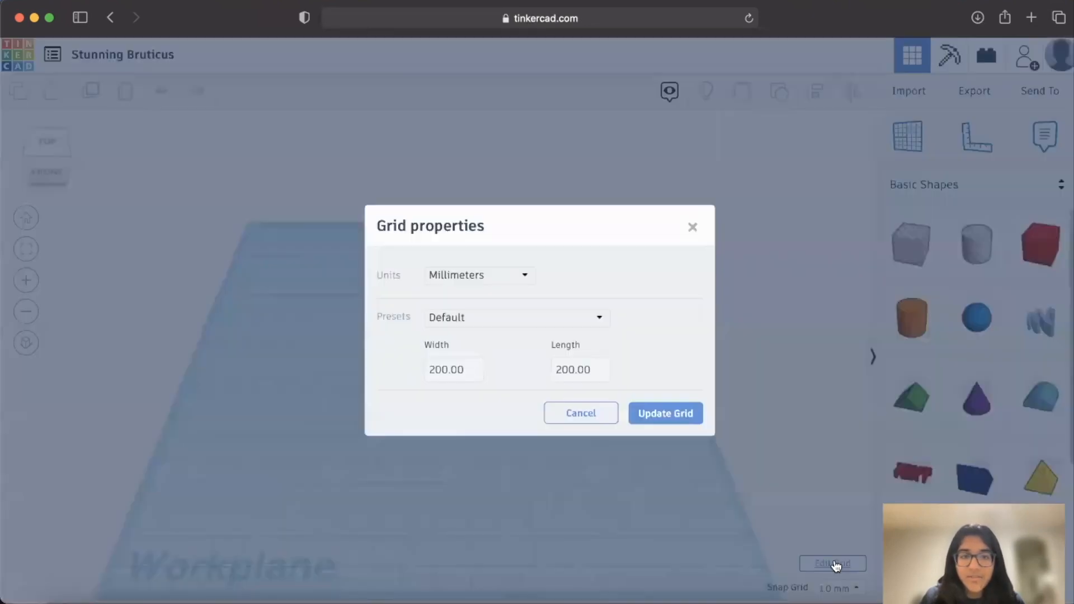
click(453, 369)
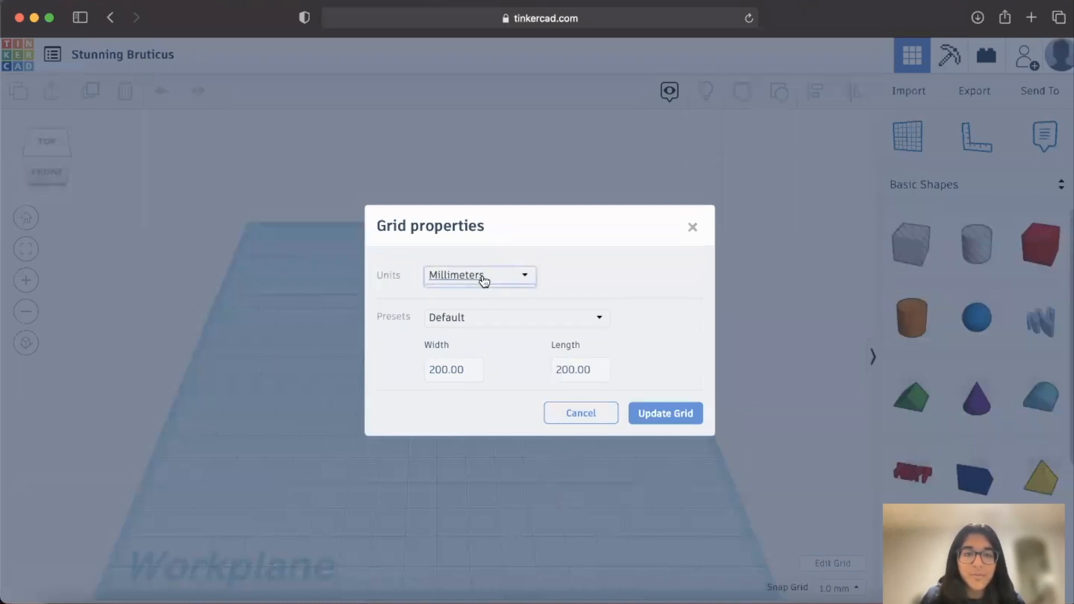
click(480, 275)
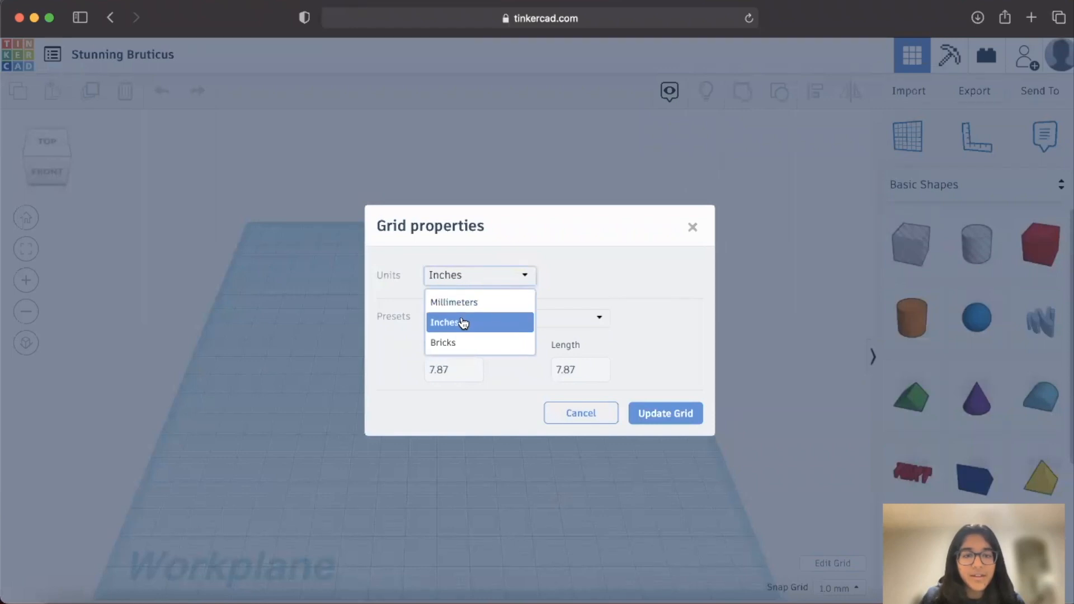
click(479, 322)
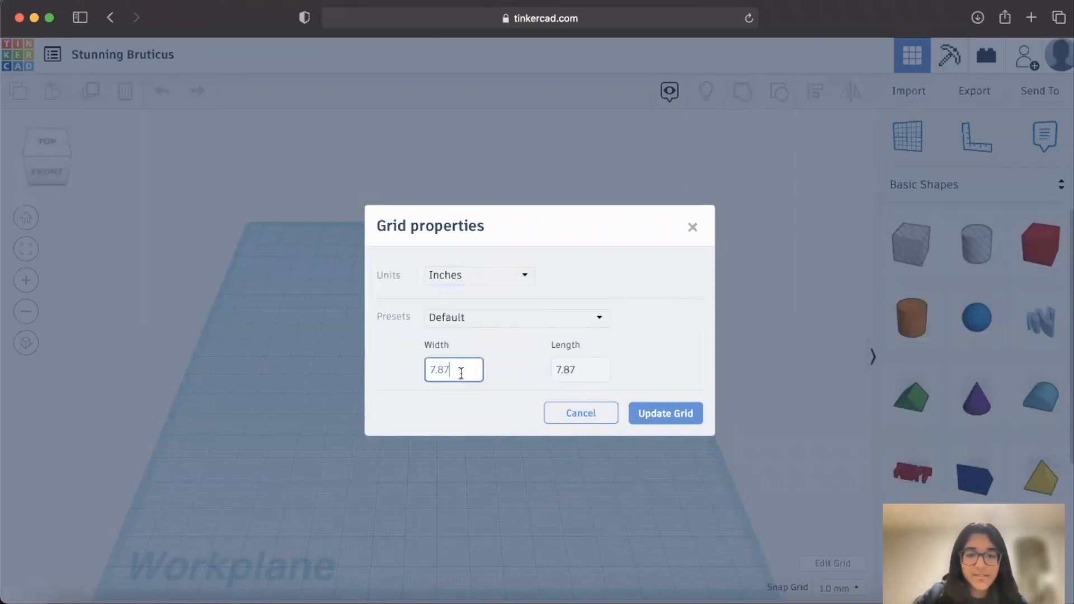
text(8)
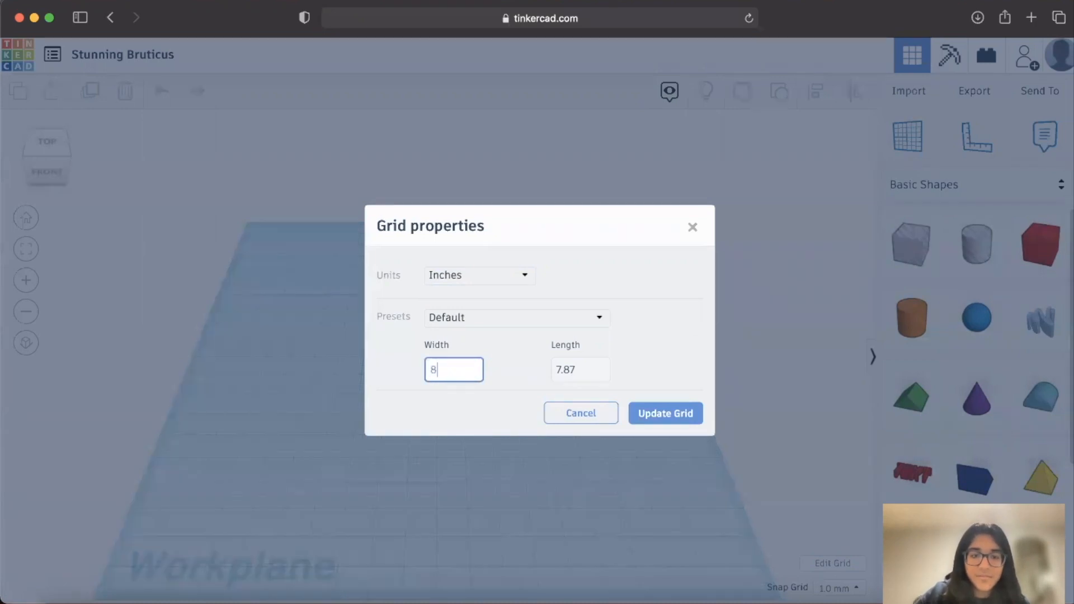
click(580, 369)
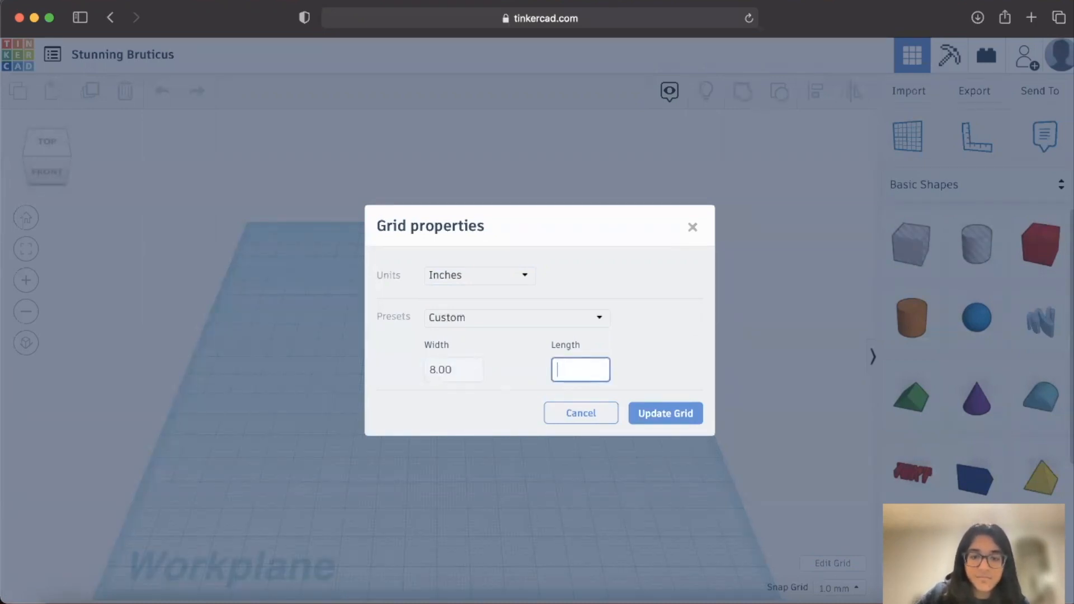
click(664, 413)
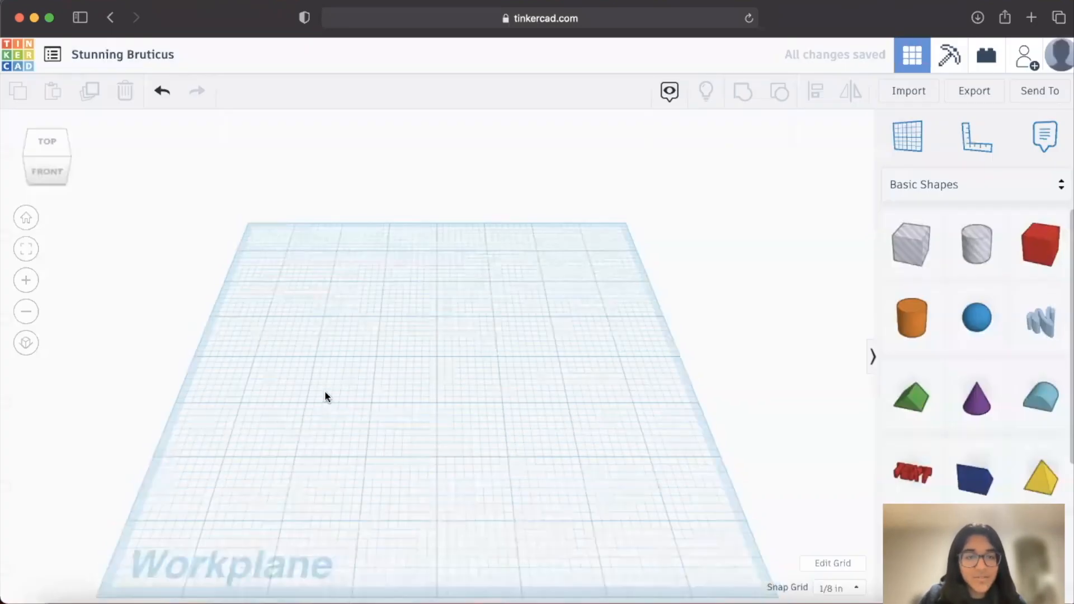
mouse_move(273, 543)
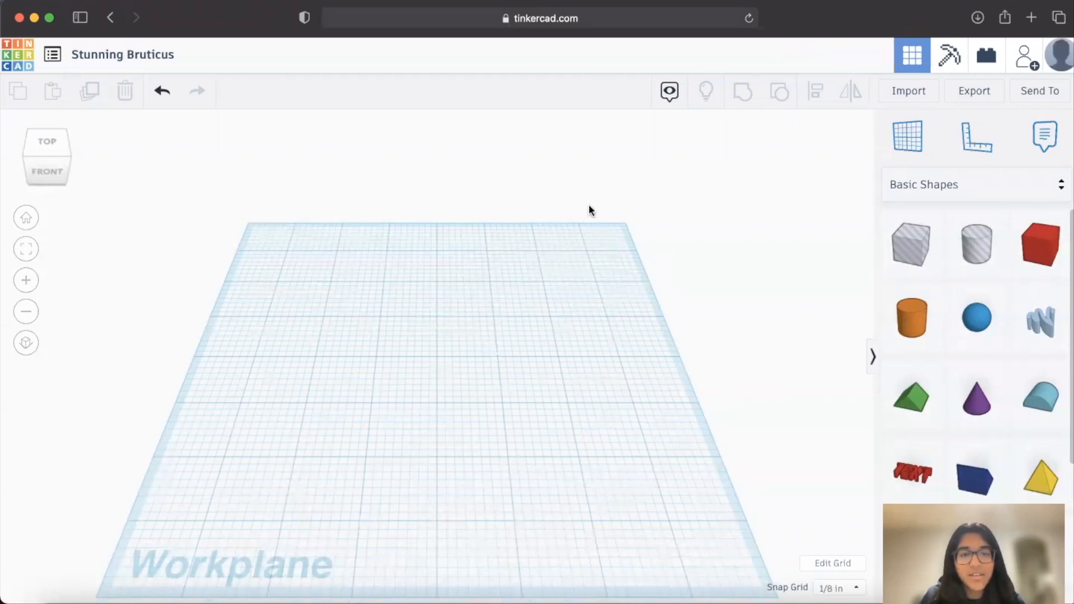
mouse_move(733, 423)
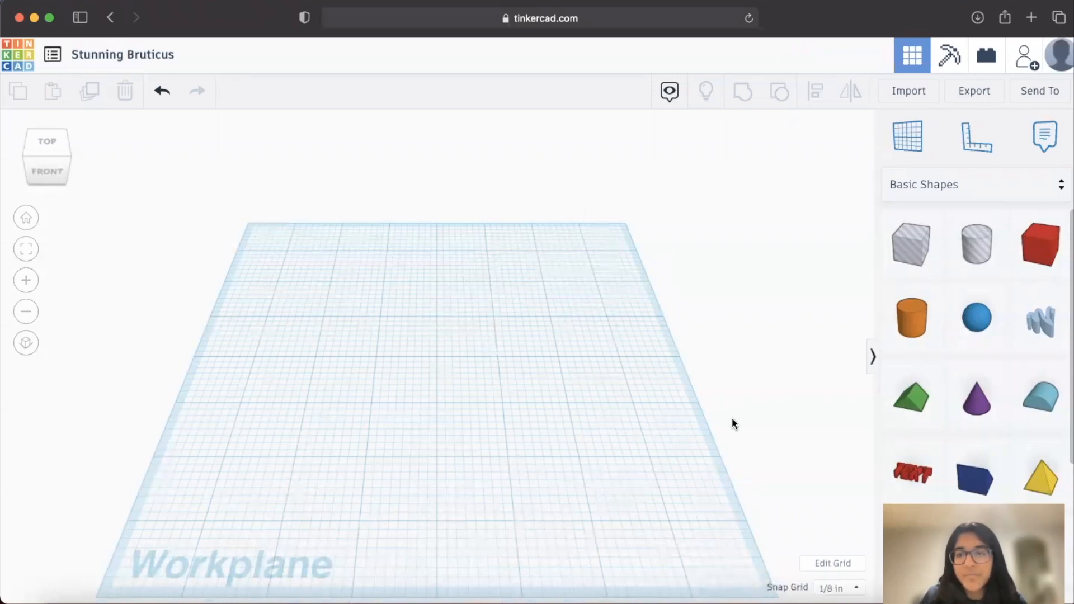
mouse_move(827, 362)
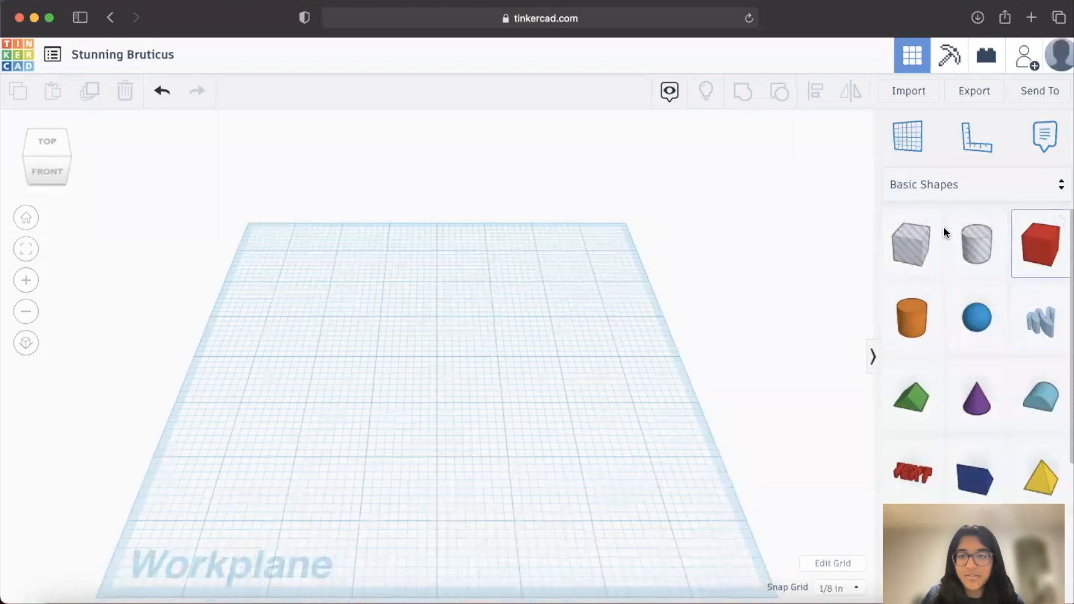
mouse_move(911, 195)
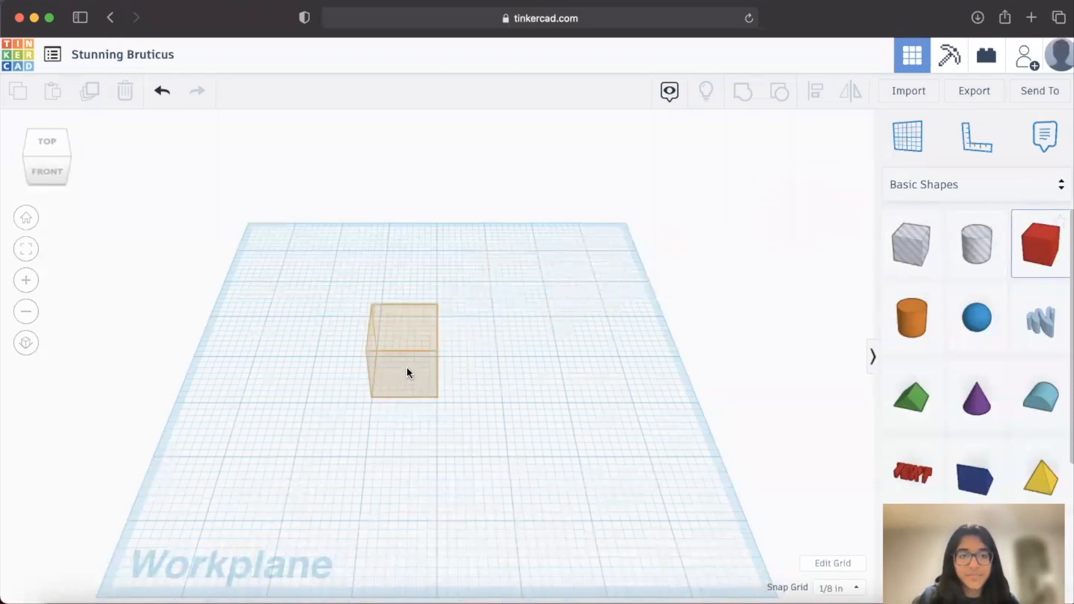
- Place a box near the workplane centre and colour it blue
click(403, 352)
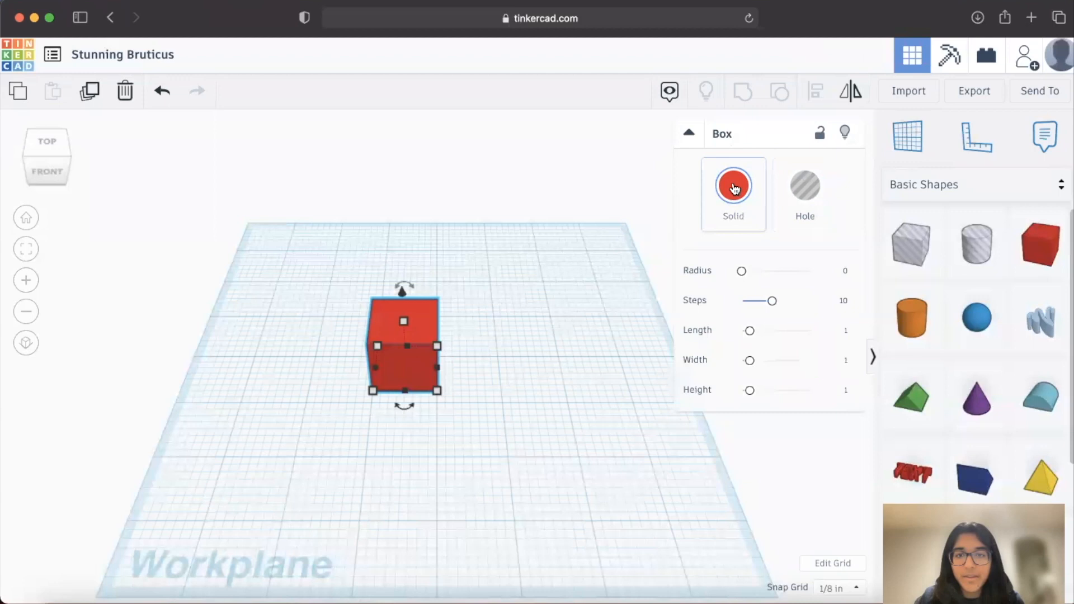
click(733, 186)
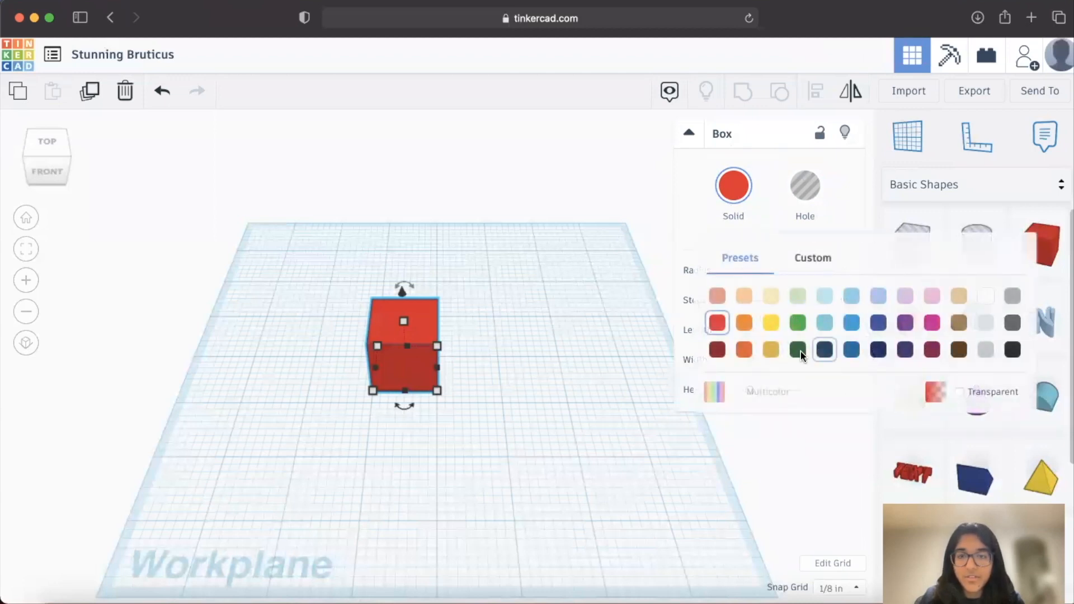
click(825, 349)
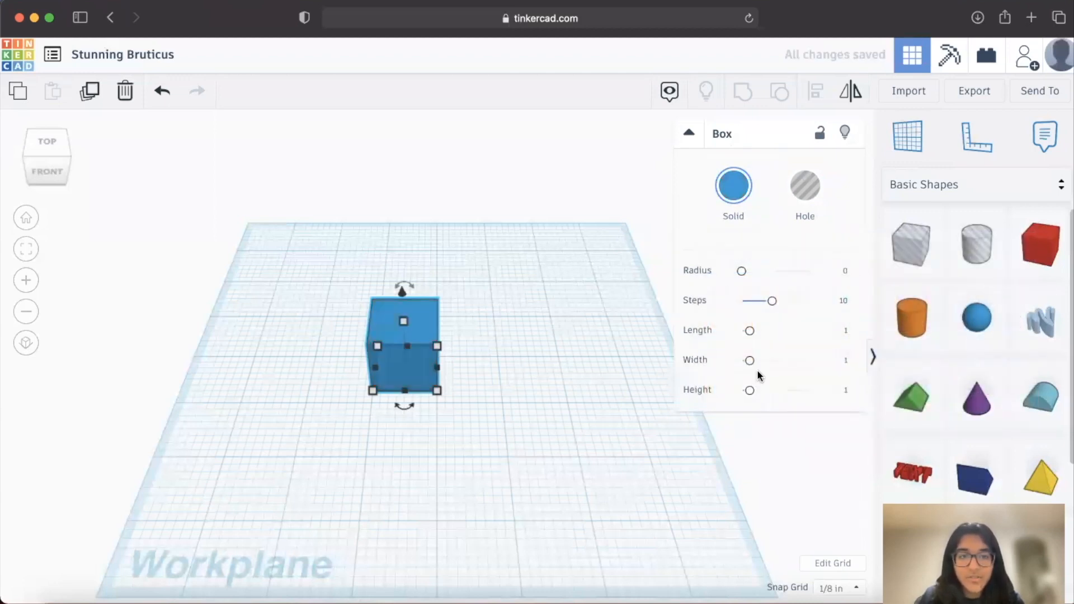
mouse_move(605, 278)
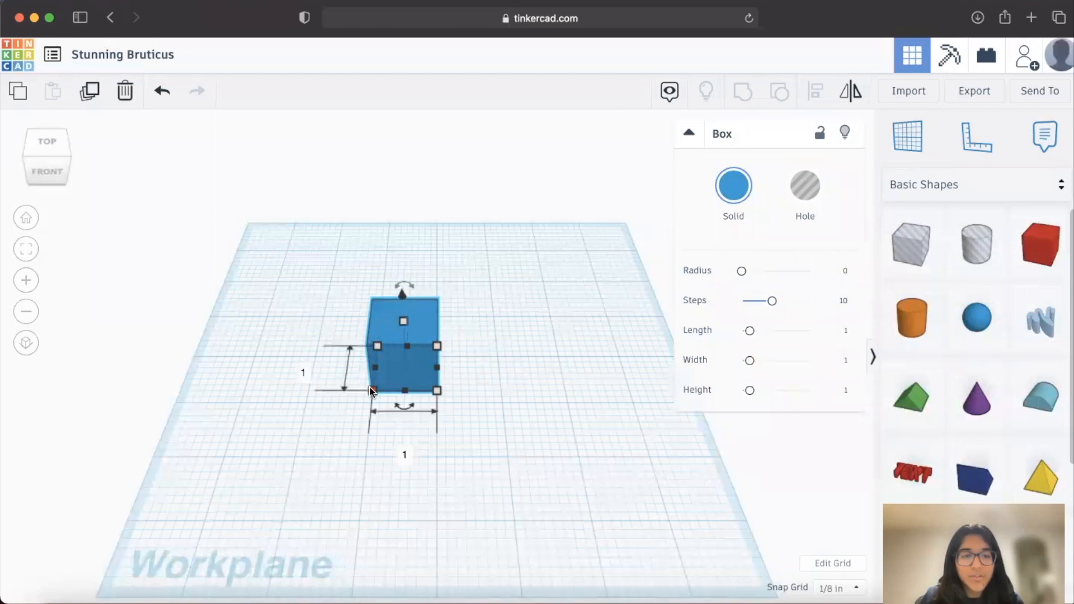
- Resize the box to 4 inches per side and centre it on the workplane from Top view
click(404, 454)
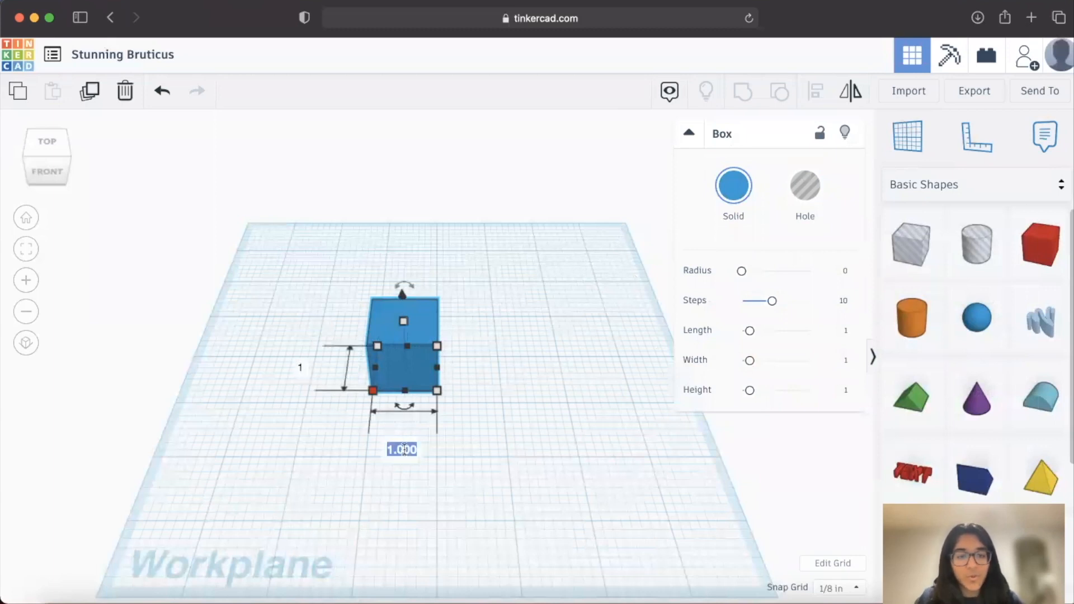
text(4)
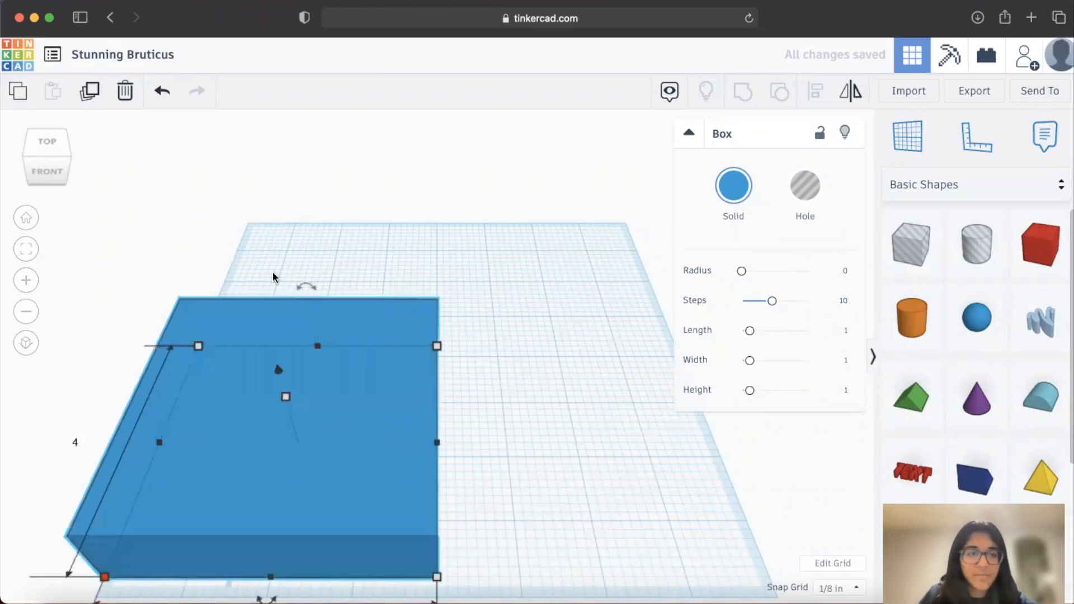
click(47, 172)
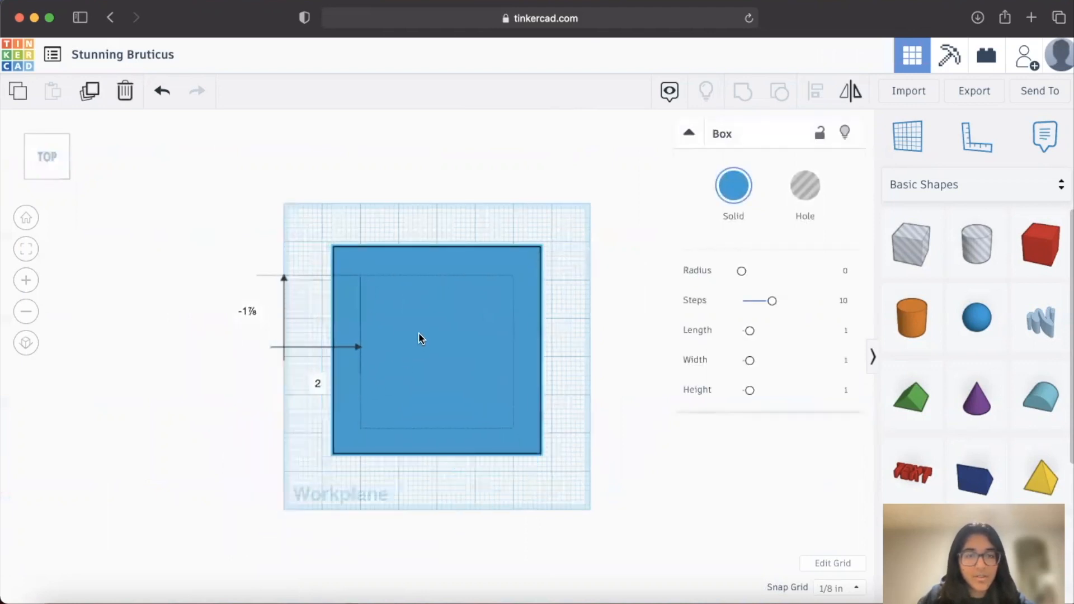
click(432, 342)
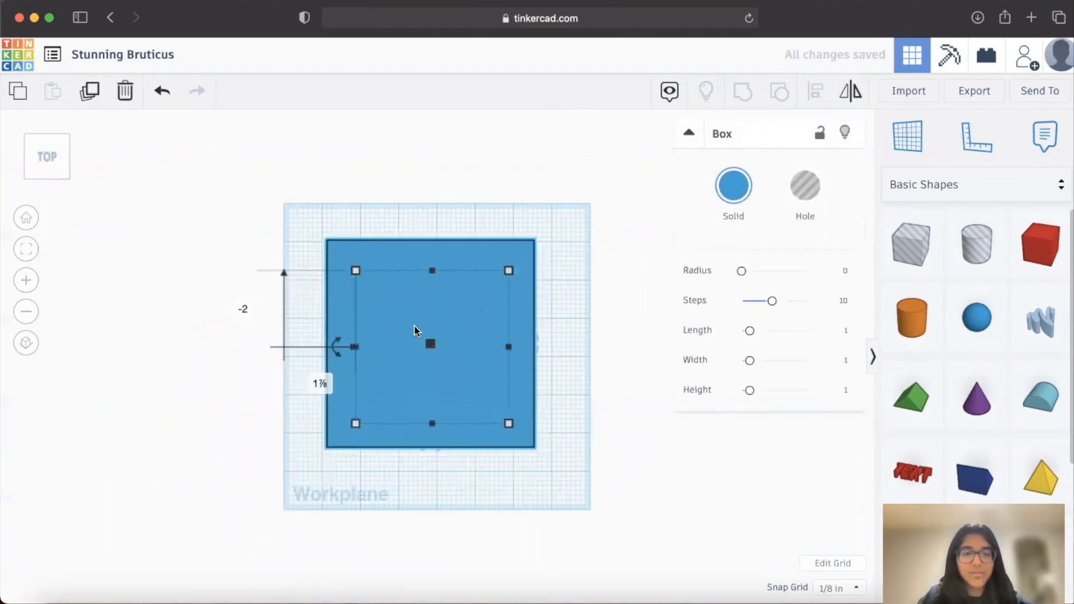
click(242, 254)
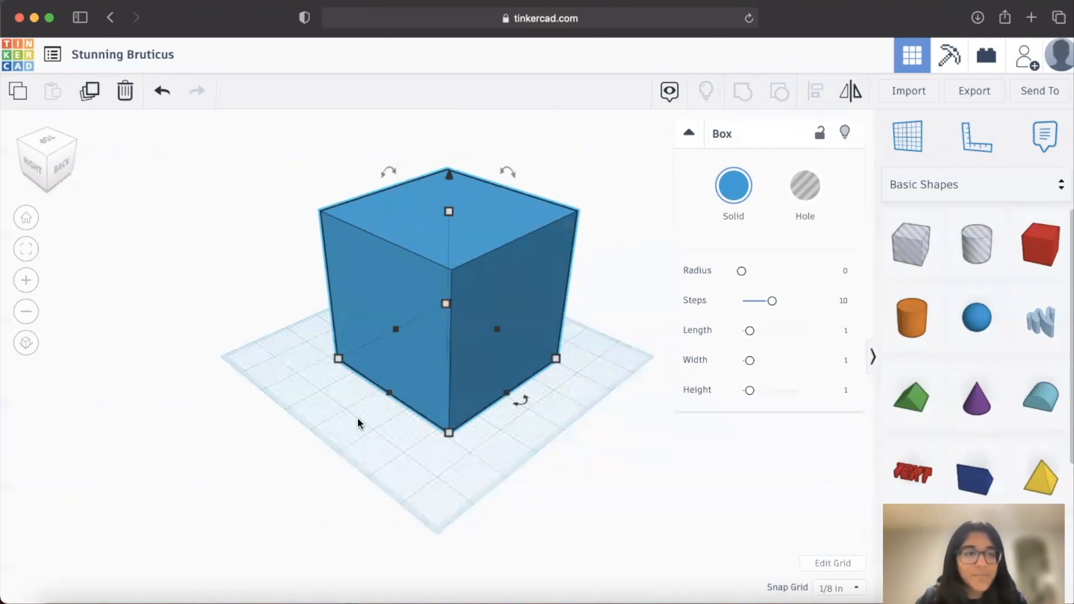
mouse_move(258, 331)
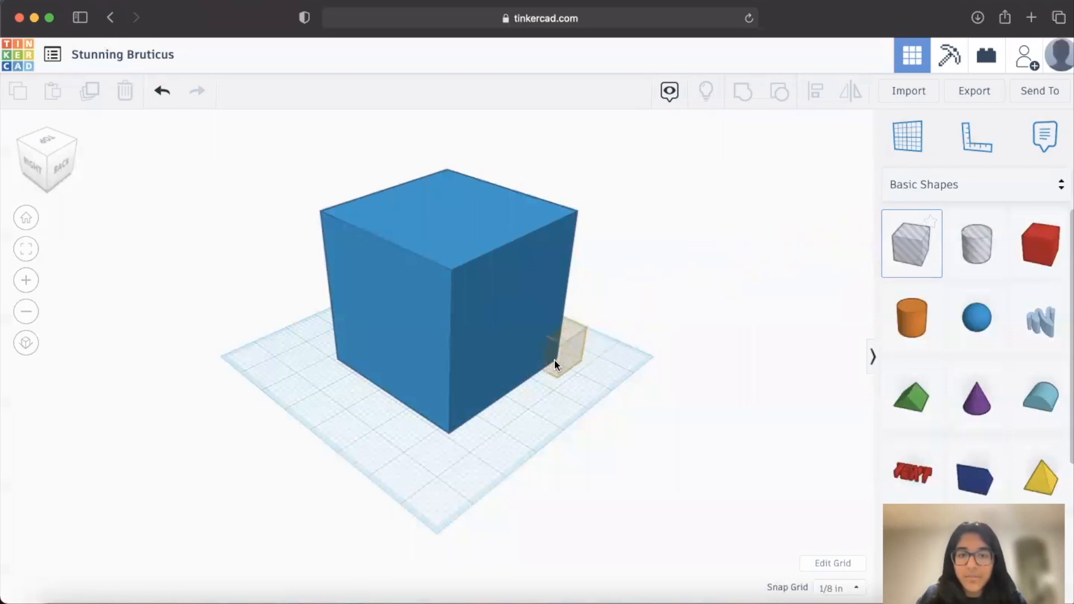
- Add a 2x2 hole box taller than the cube and centre it inside the cube from Top view
click(565, 349)
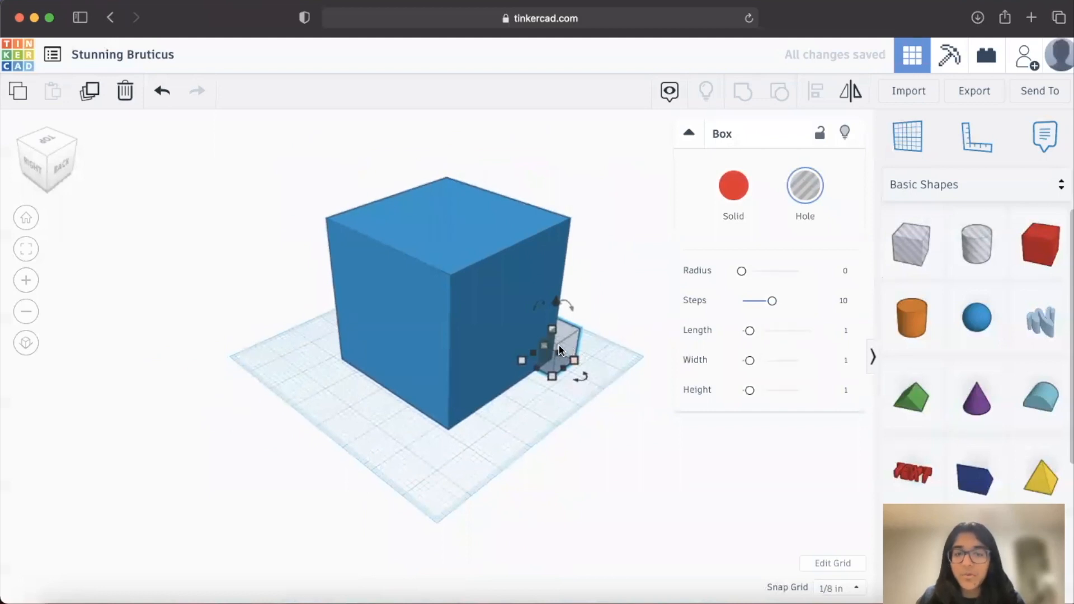
drag(558, 349, 582, 353)
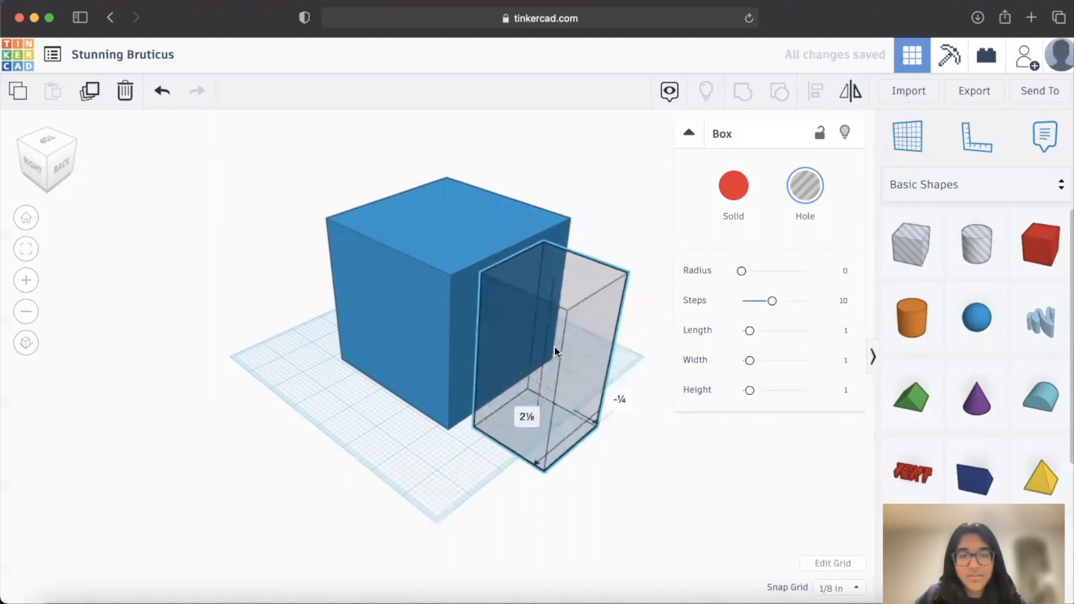
drag(548, 343, 363, 377)
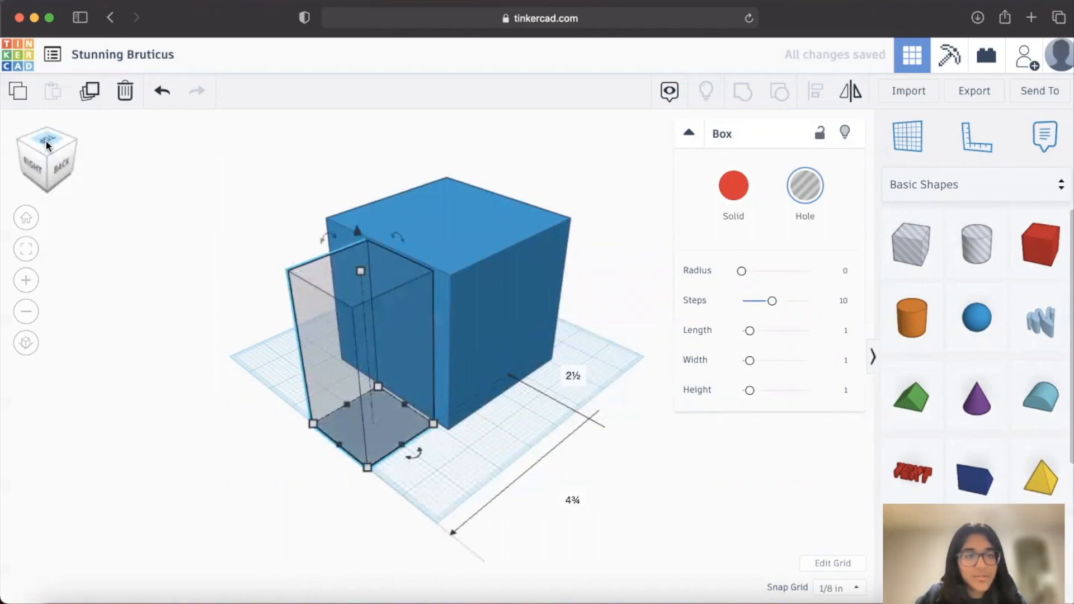
click(46, 141)
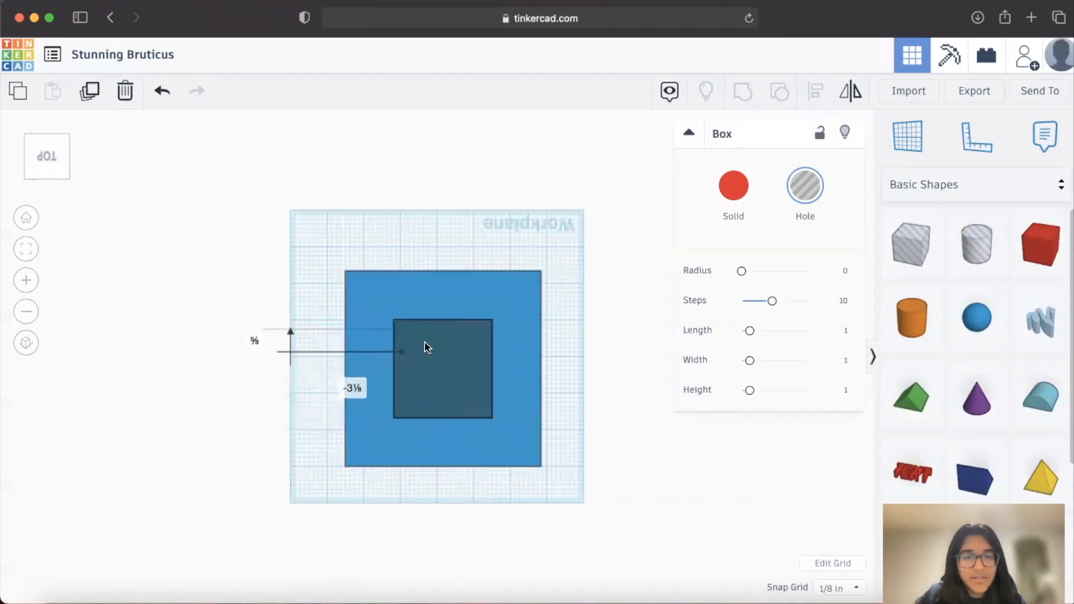
click(442, 368)
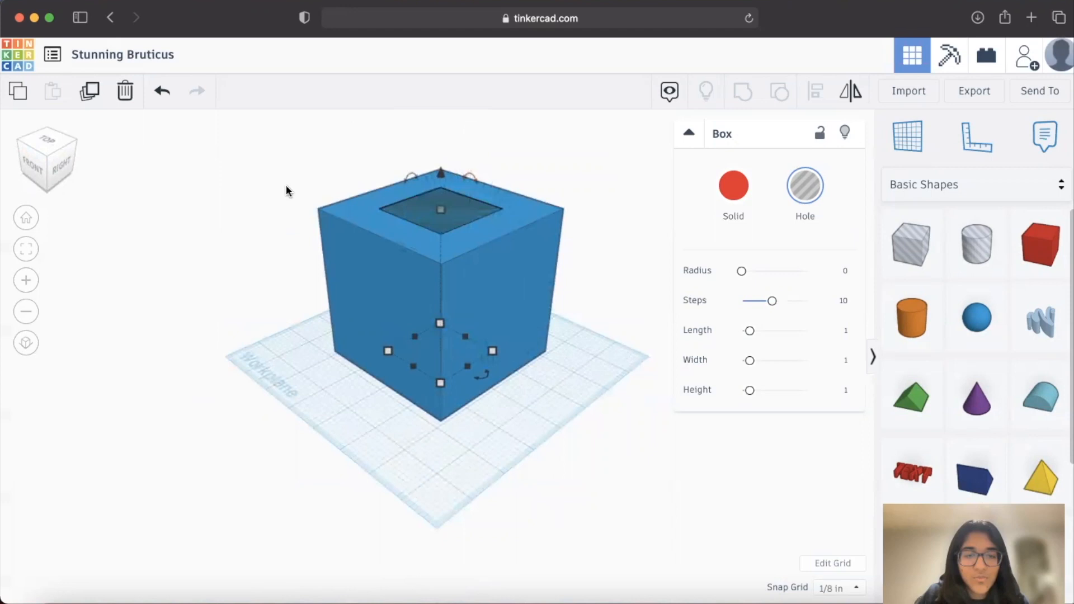
mouse_move(242, 135)
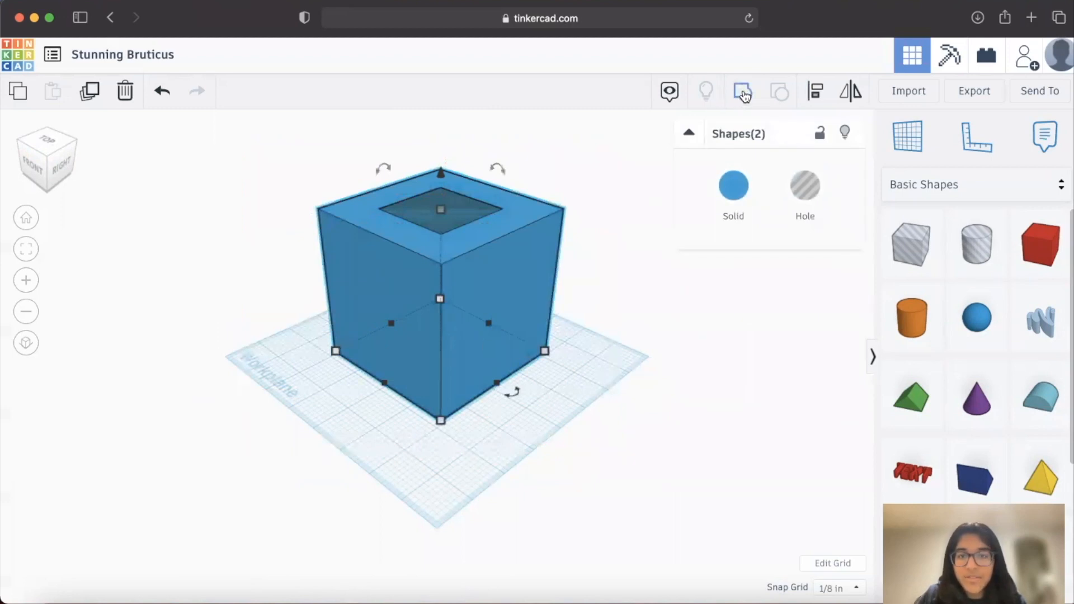
mouse_move(743, 91)
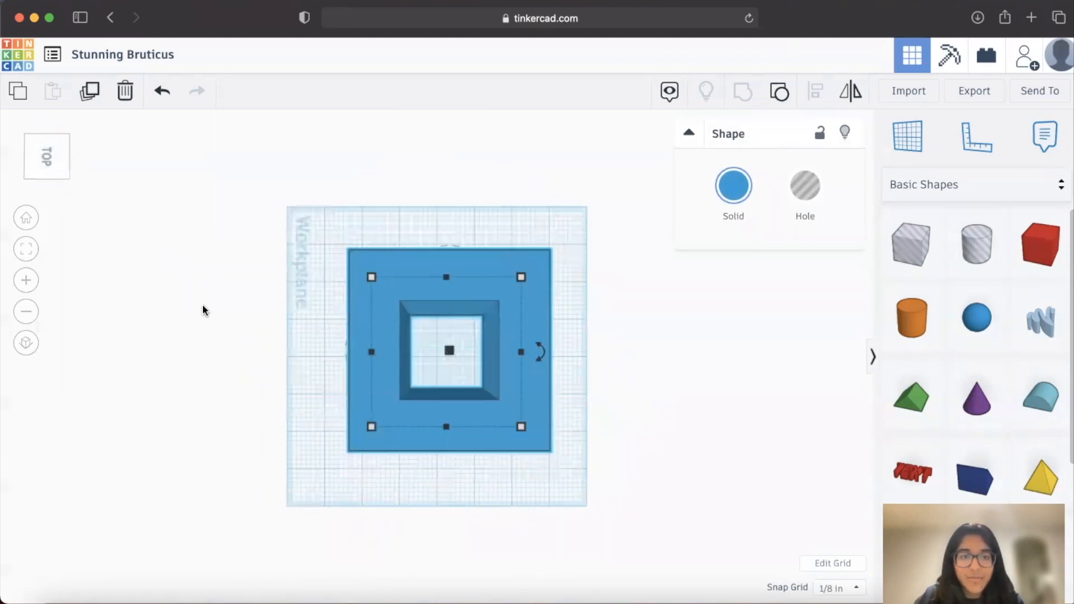
- Deselect the grouped solid and tilt the view to confirm the square hole passes through
click(47, 156)
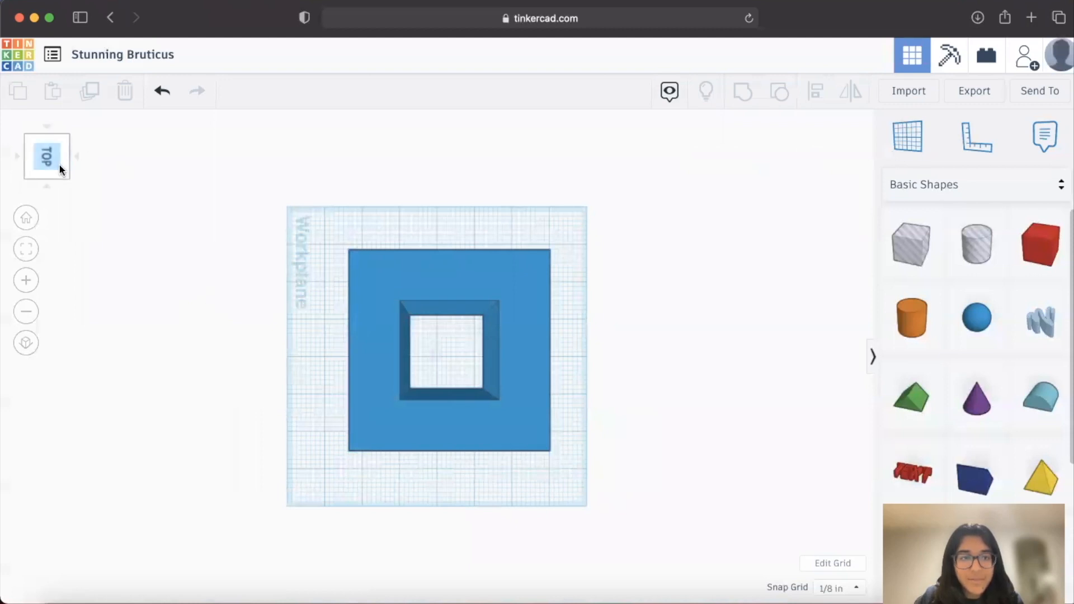
drag(47, 156, 38, 175)
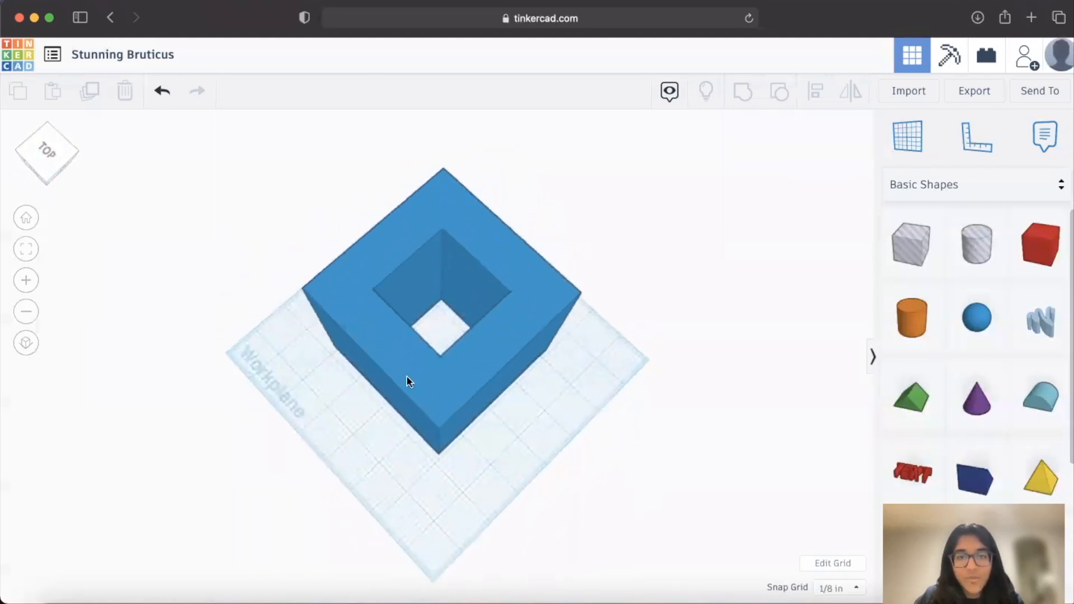
mouse_move(762, 458)
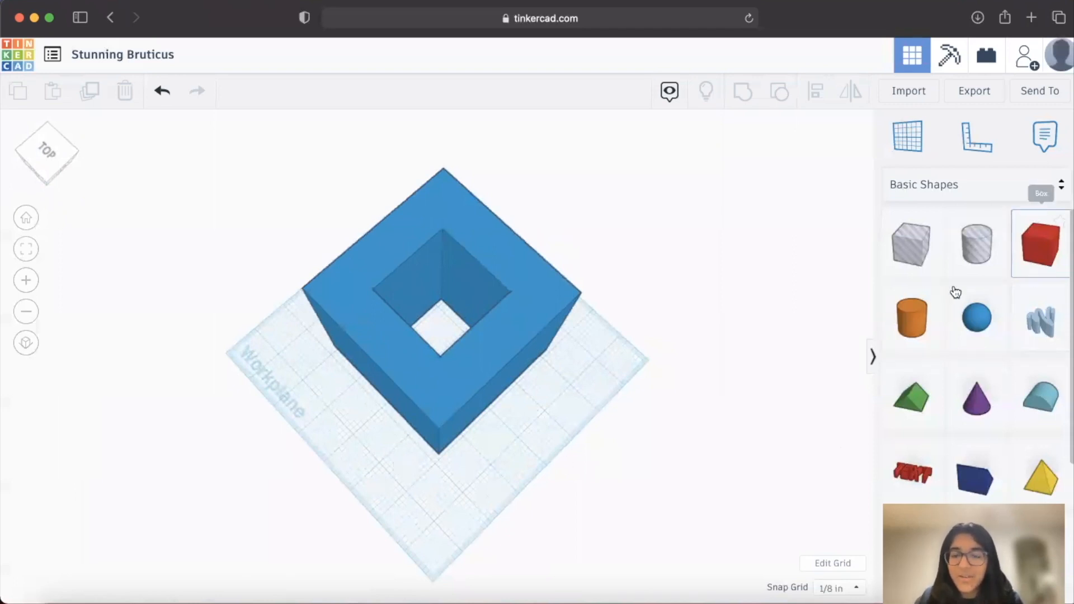
mouse_move(916, 363)
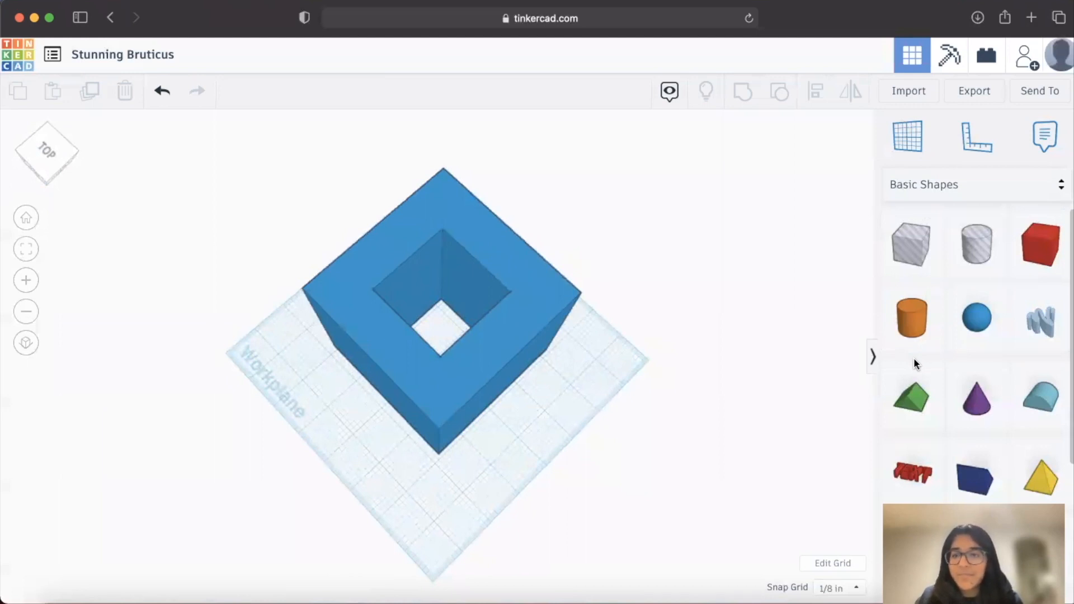
scroll(down, 3)
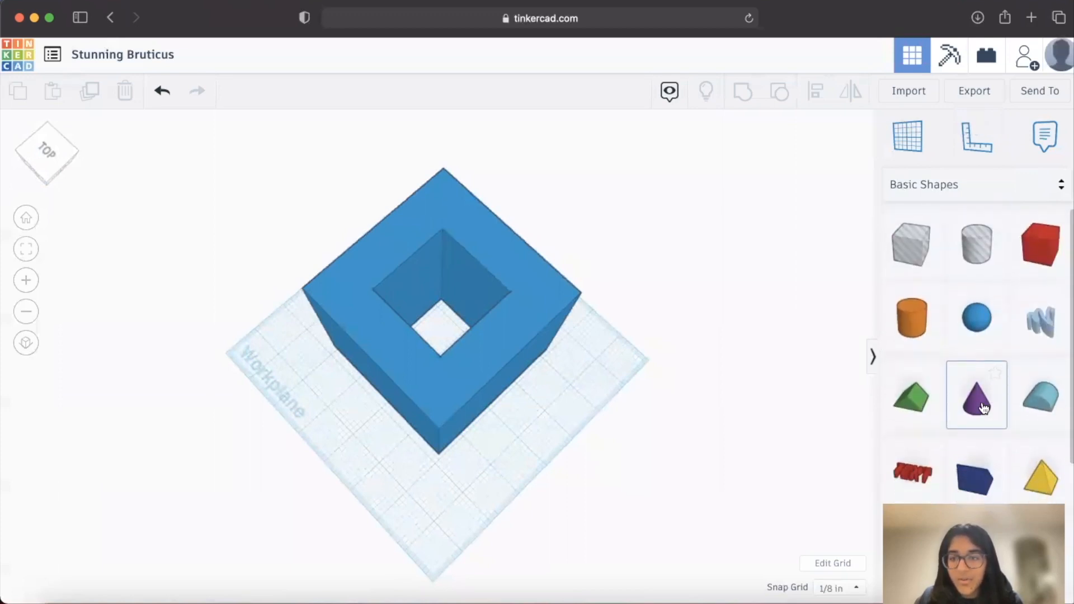
click(976, 395)
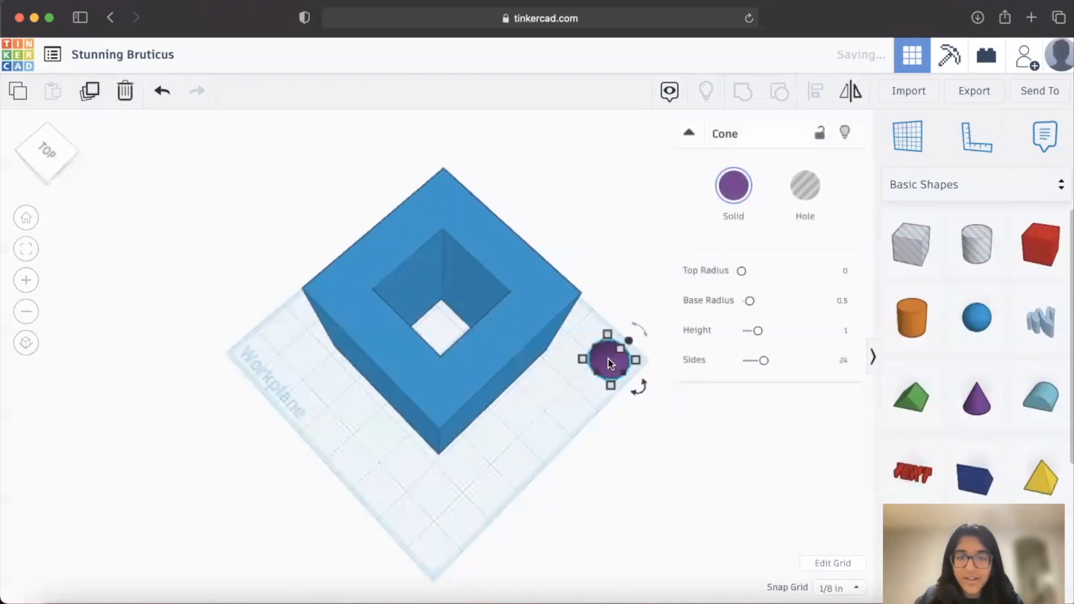
click(805, 188)
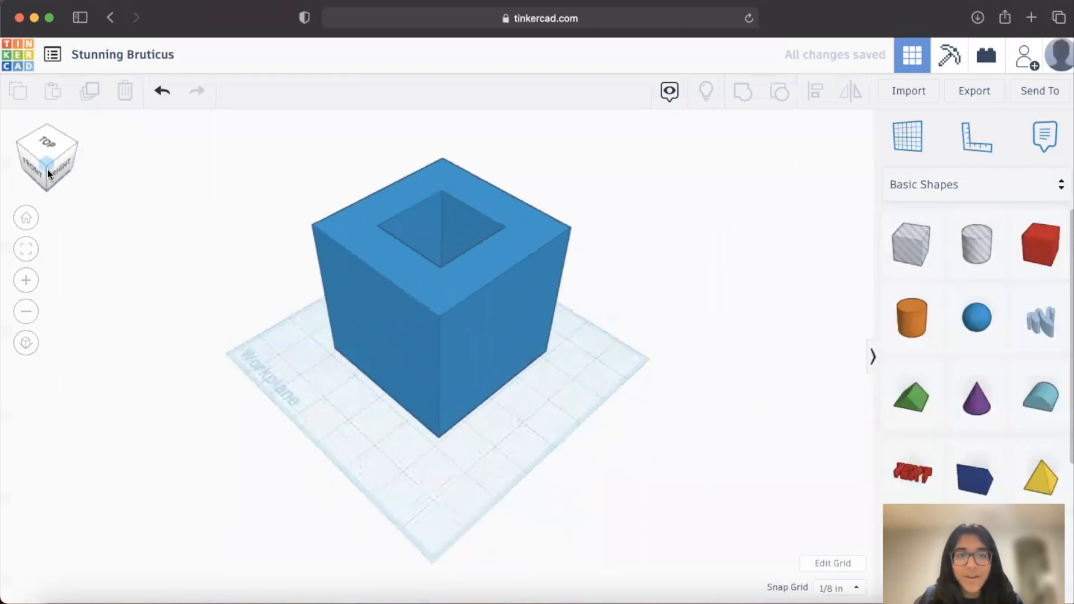
click(47, 157)
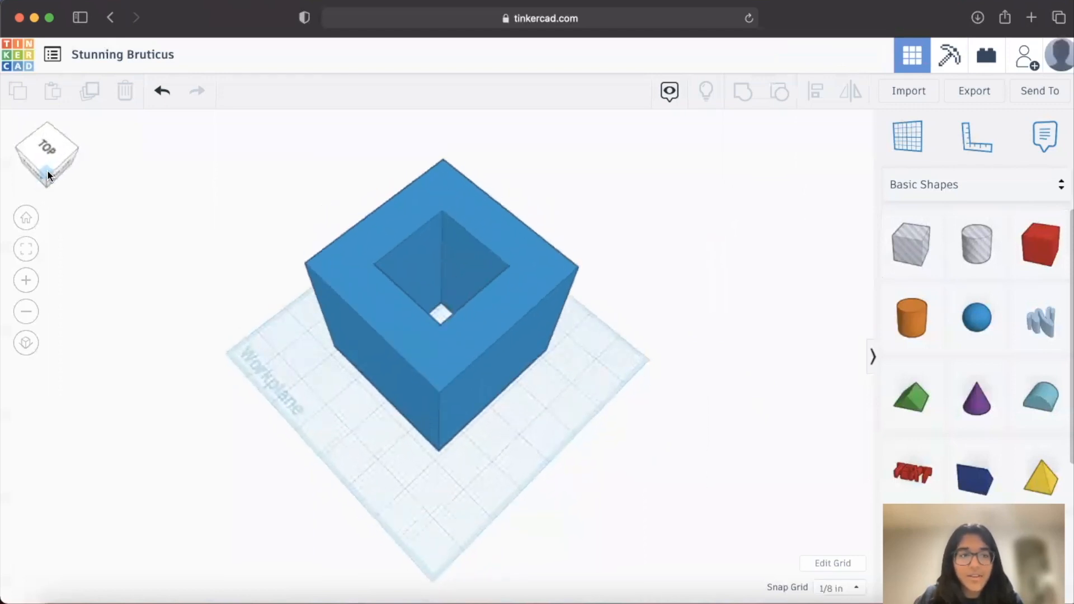